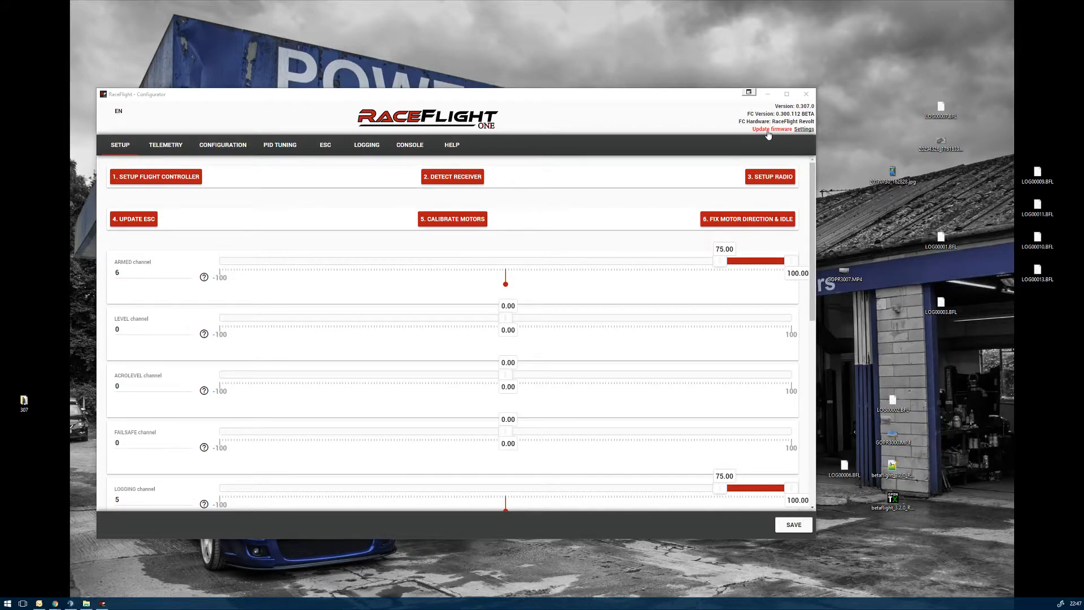
Start the firmware update and reboot the flight controller into DFU mode.
left_click(771, 129)
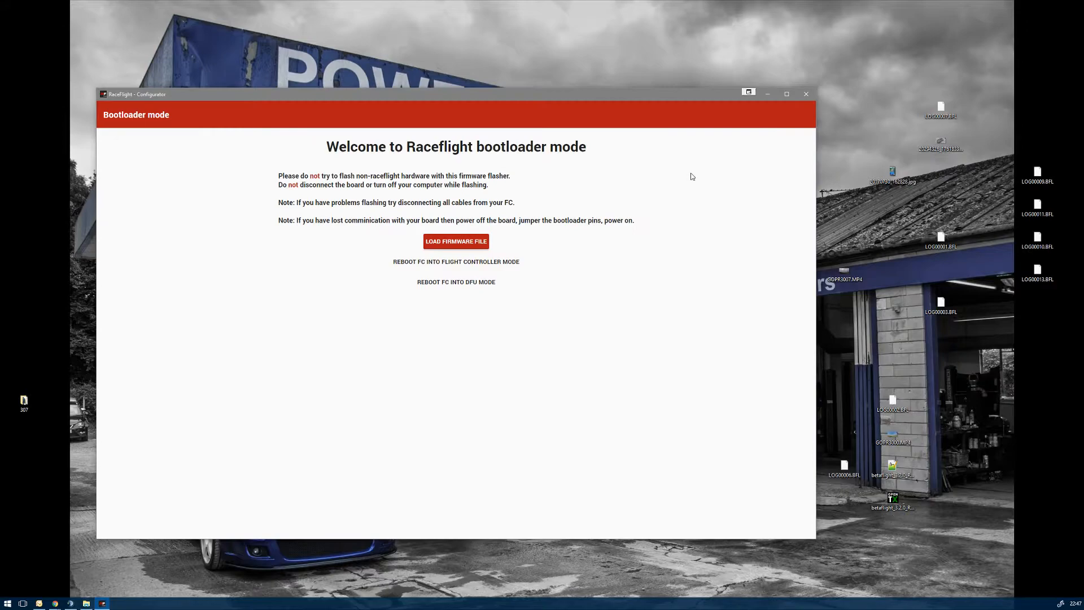
left_click(455, 260)
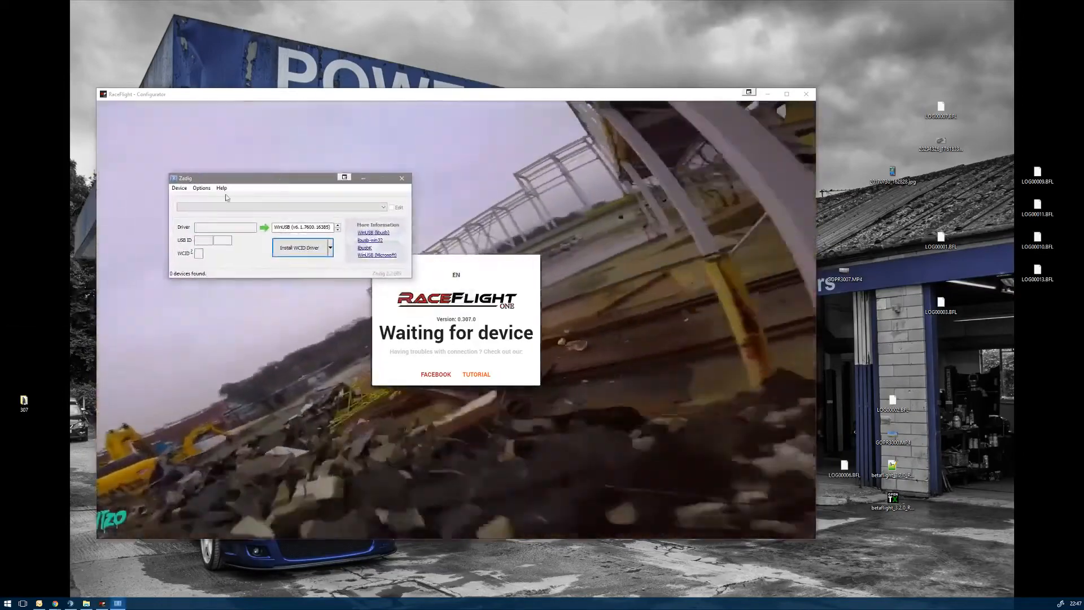
List all devices in Zadig, replace the STM32 BOOTLOADER driver with WinUSB, then exit Zadig.
left_click(201, 187)
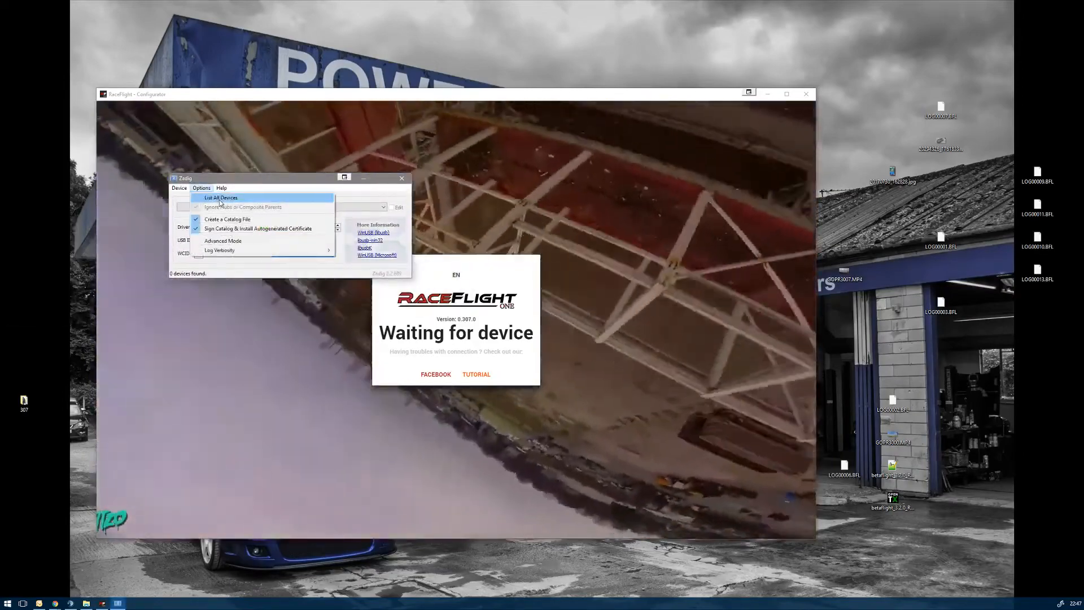
left_click(220, 197)
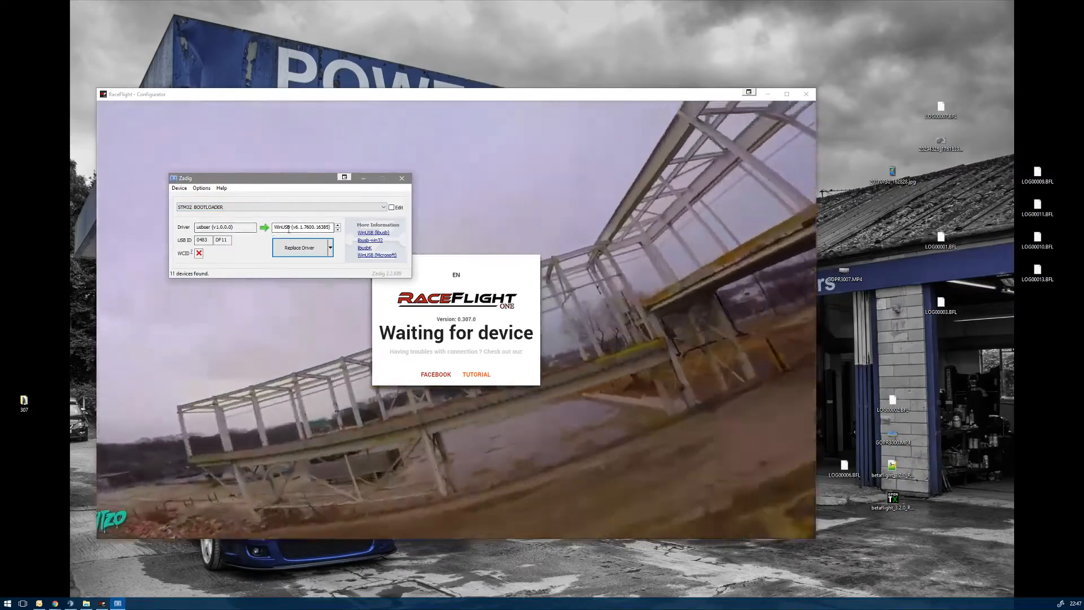
left_click(302, 247)
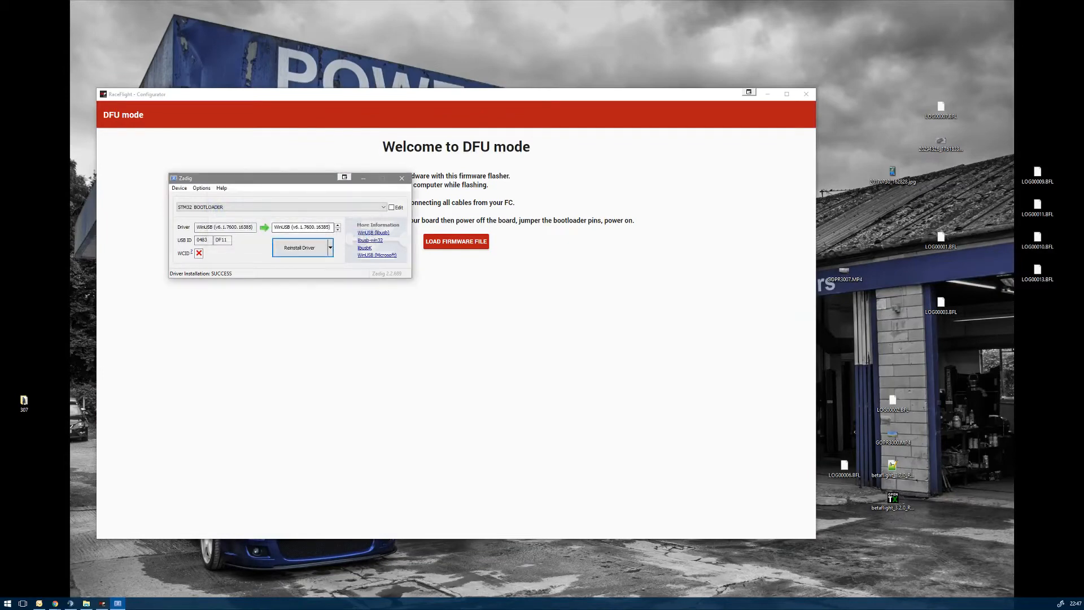
mouse_move(423, 136)
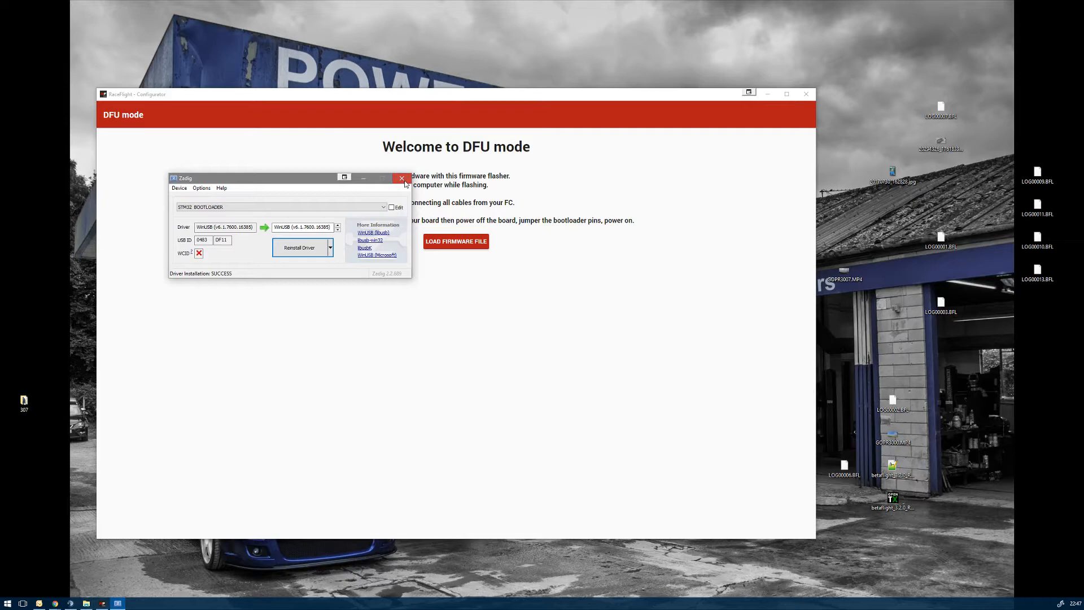
left_click(402, 177)
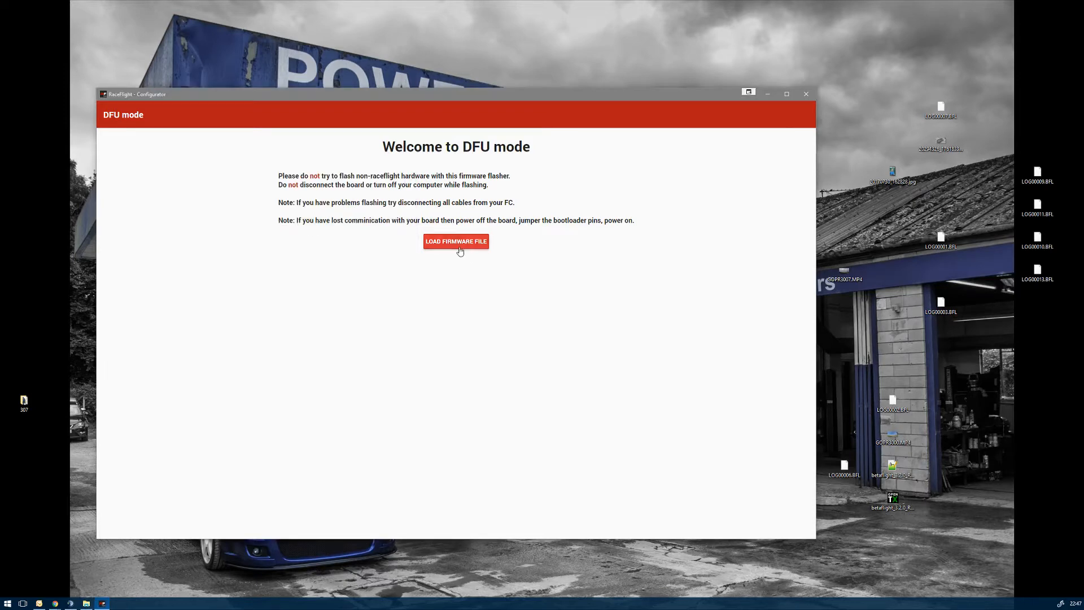
Load REVOLT_RECOVERY.bin from Downloads into the DFU flasher.
left_click(455, 242)
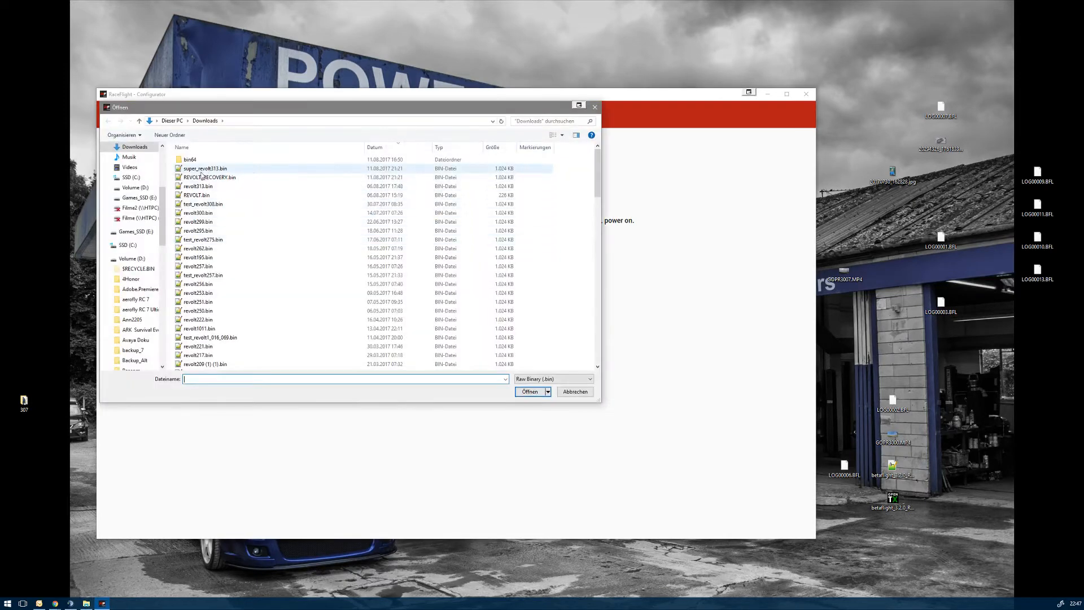
mouse_move(205, 173)
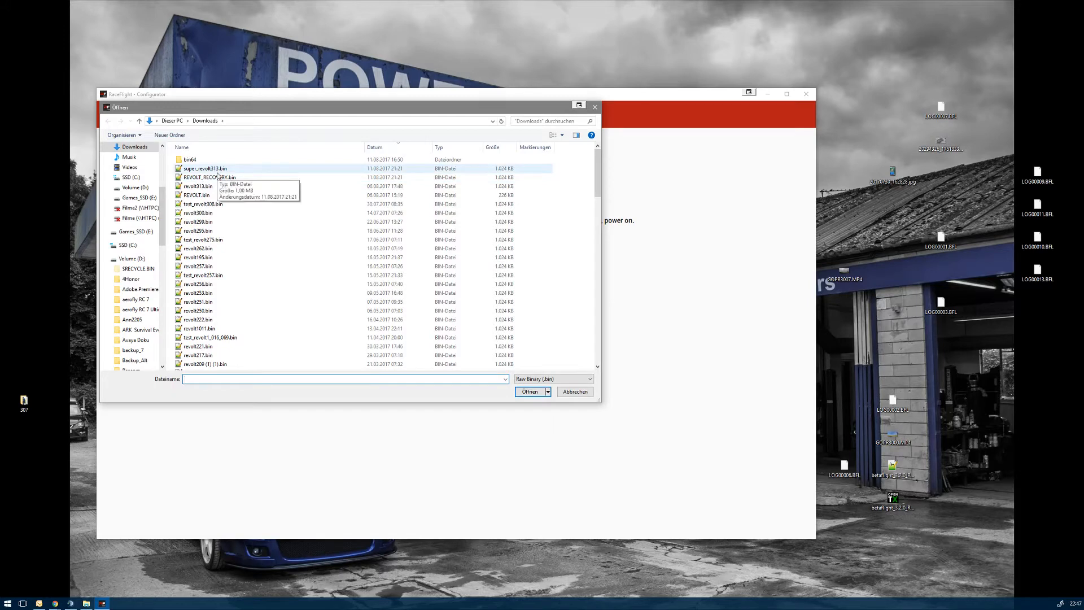
left_click(208, 177)
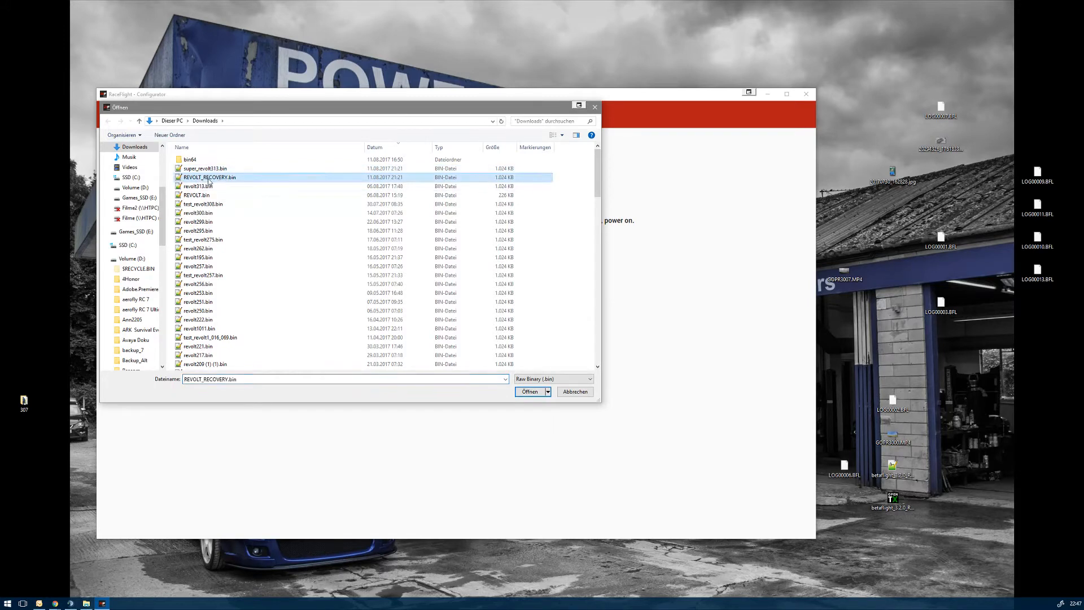
mouse_move(209, 180)
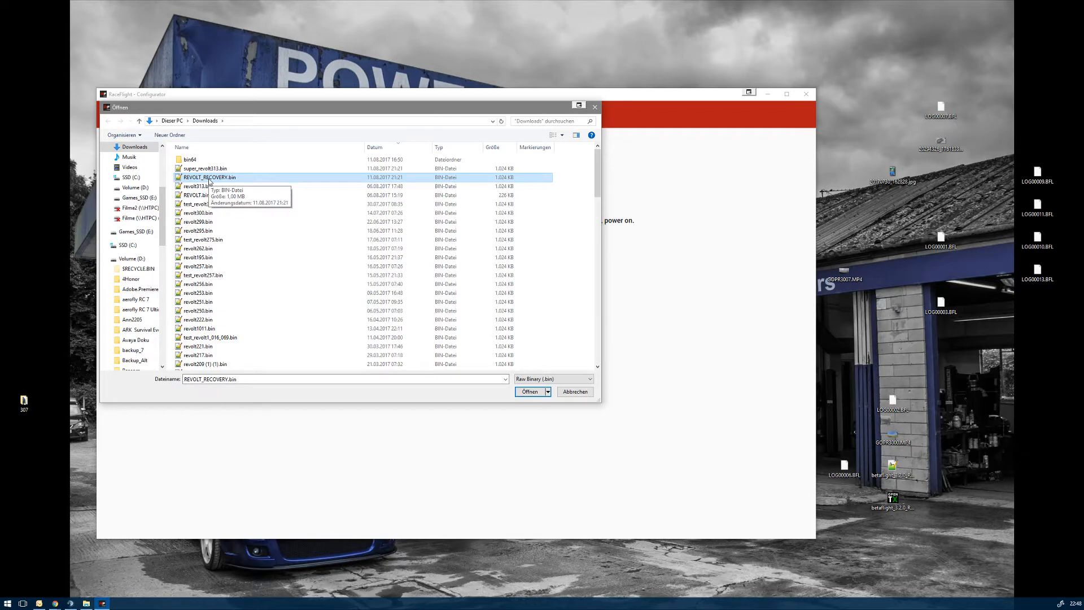
left_click(529, 391)
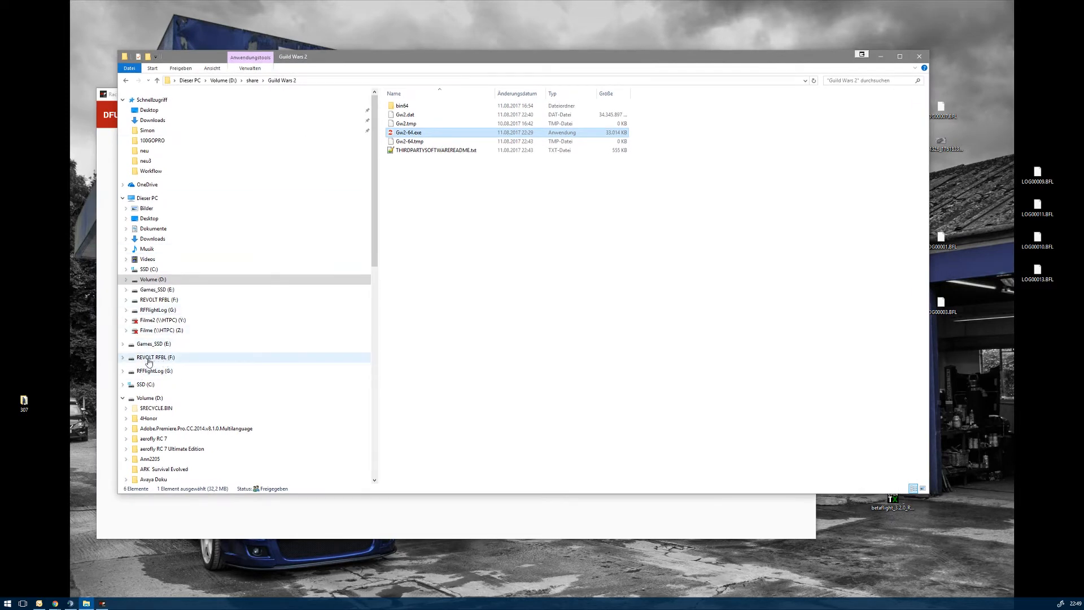
mouse_move(165, 366)
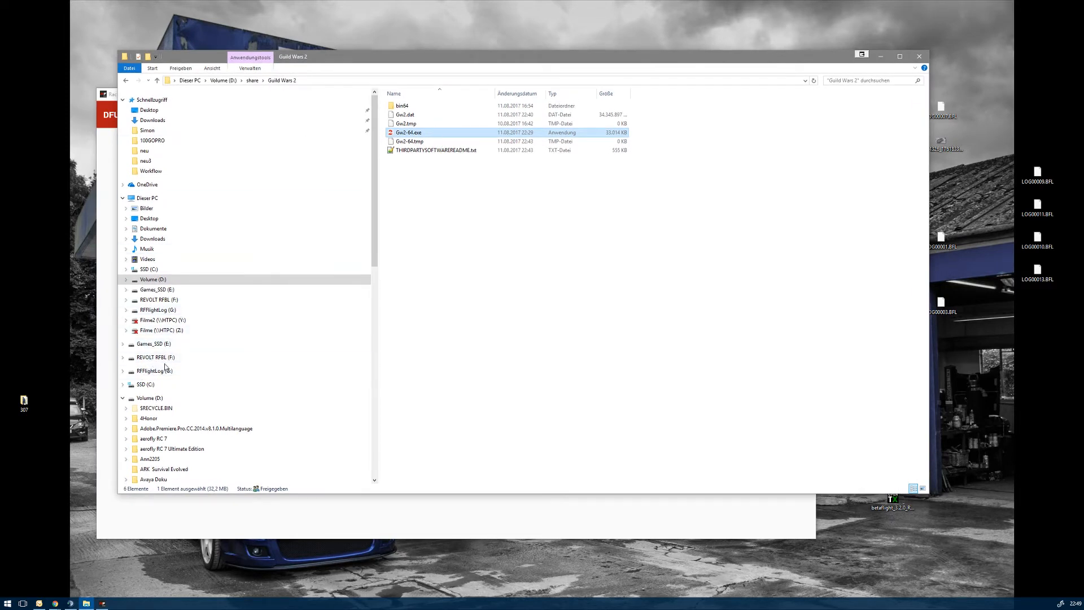
Browse the REVOLT RFBL (F:) and RFFlightLog (G:) drives, returning to REVOLT RFBL showing READY.TXT.
left_click(155, 356)
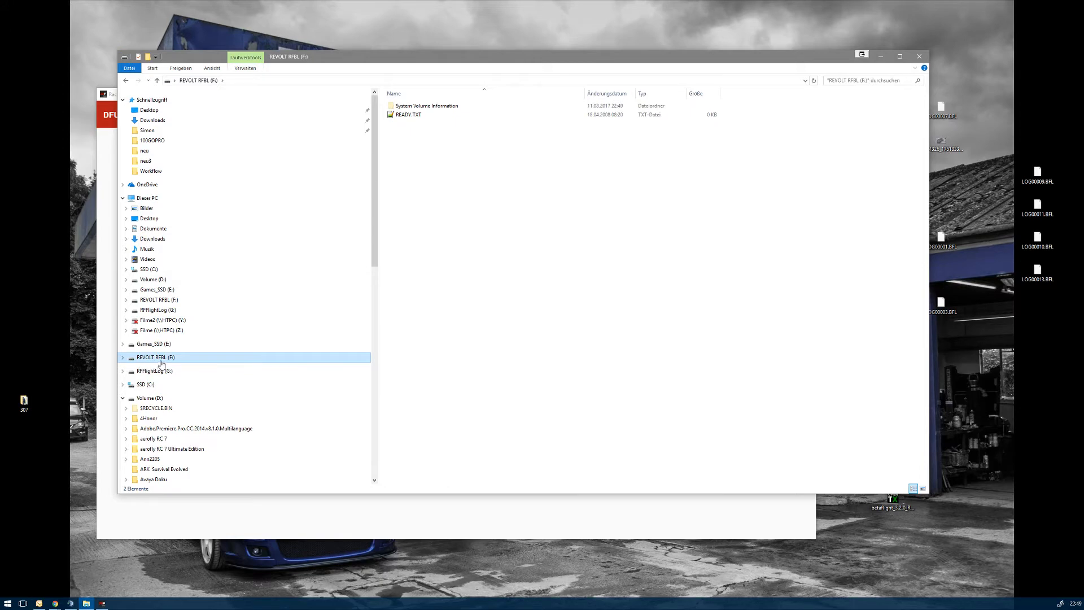
left_click(155, 370)
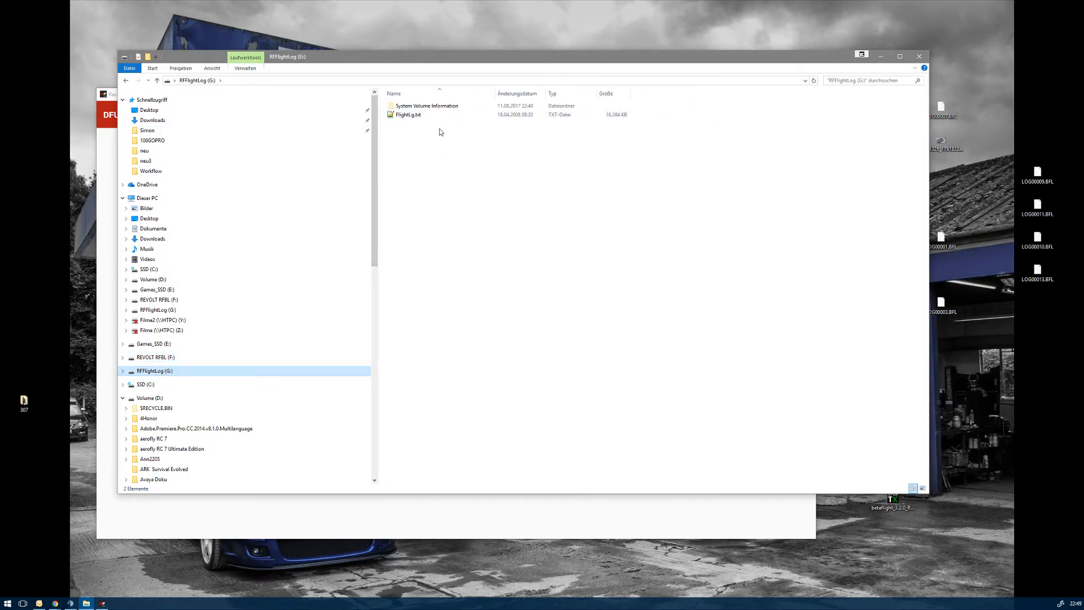
mouse_move(435, 168)
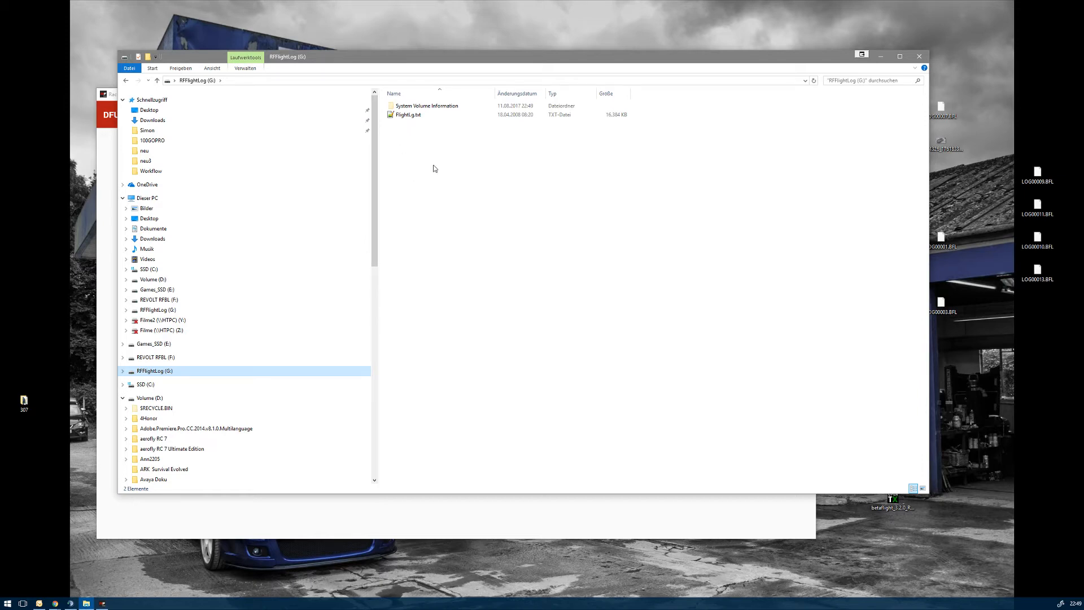
mouse_move(448, 152)
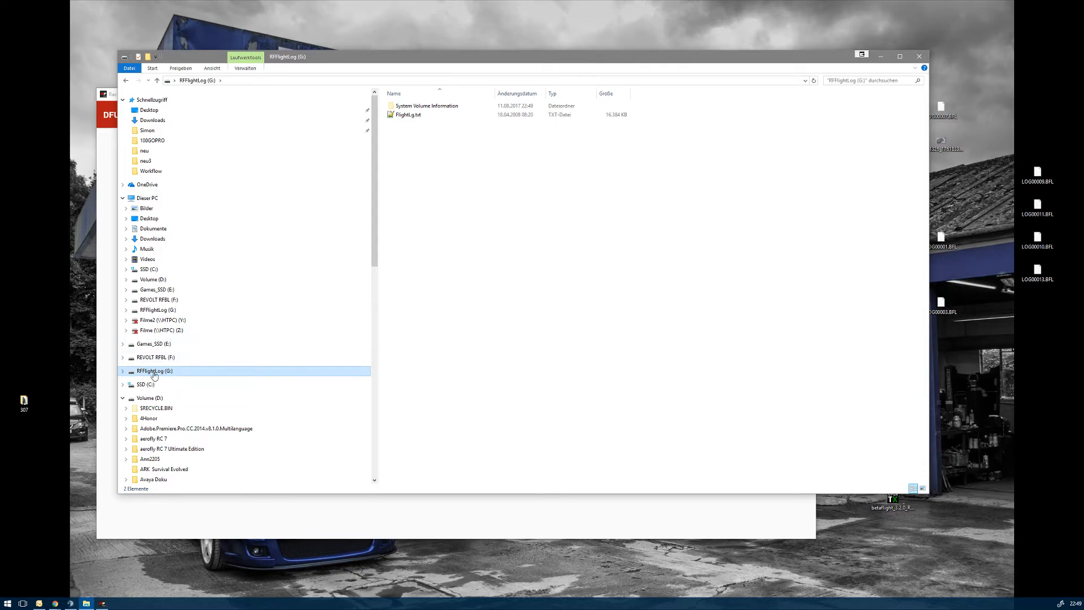
left_click(155, 358)
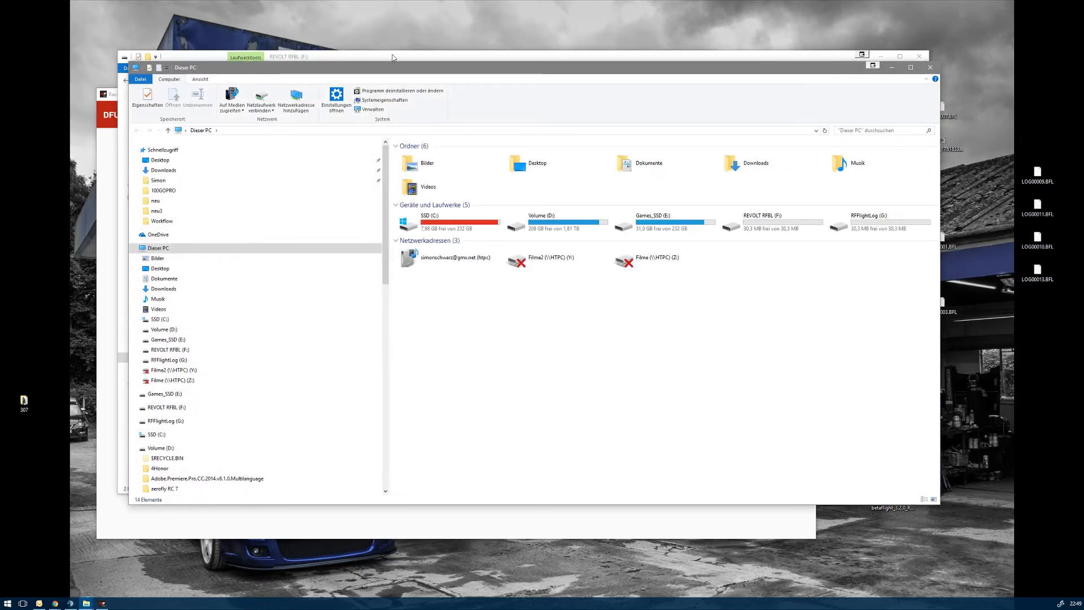
Copy super_revolt313.bin from Downloads onto the REVOLT RFBL (F:) drive by dragging it across.
left_click(164, 171)
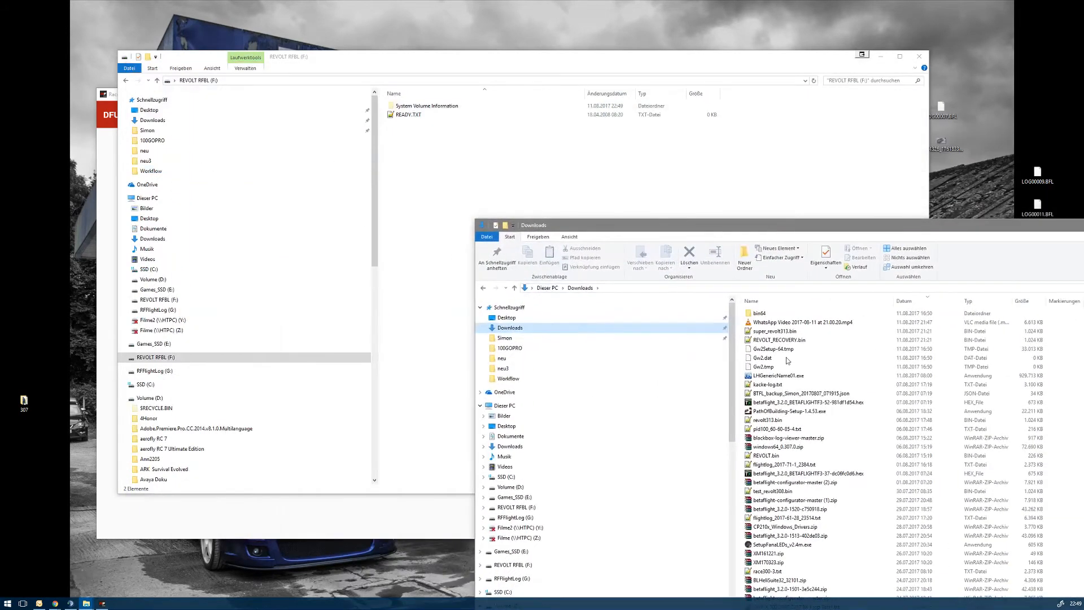
left_click(772, 330)
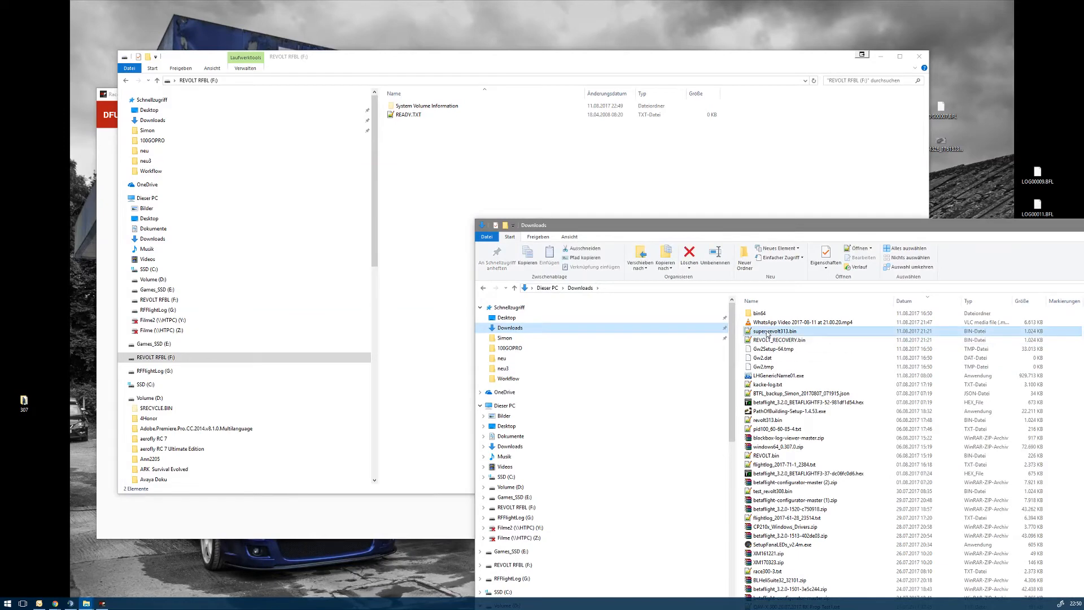
left_click_drag(771, 331, 508, 169)
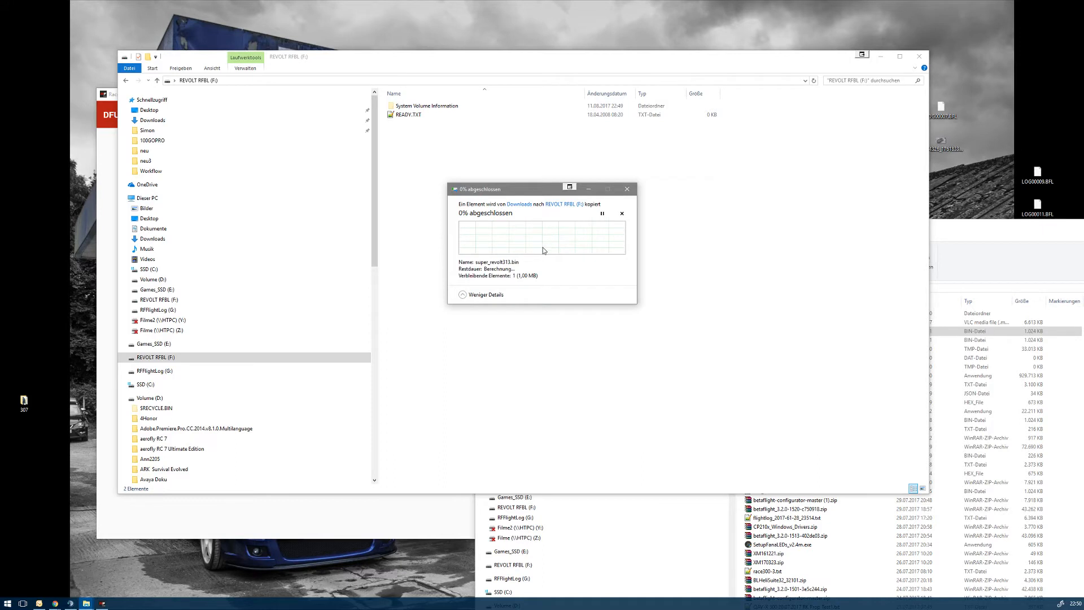
mouse_move(531, 285)
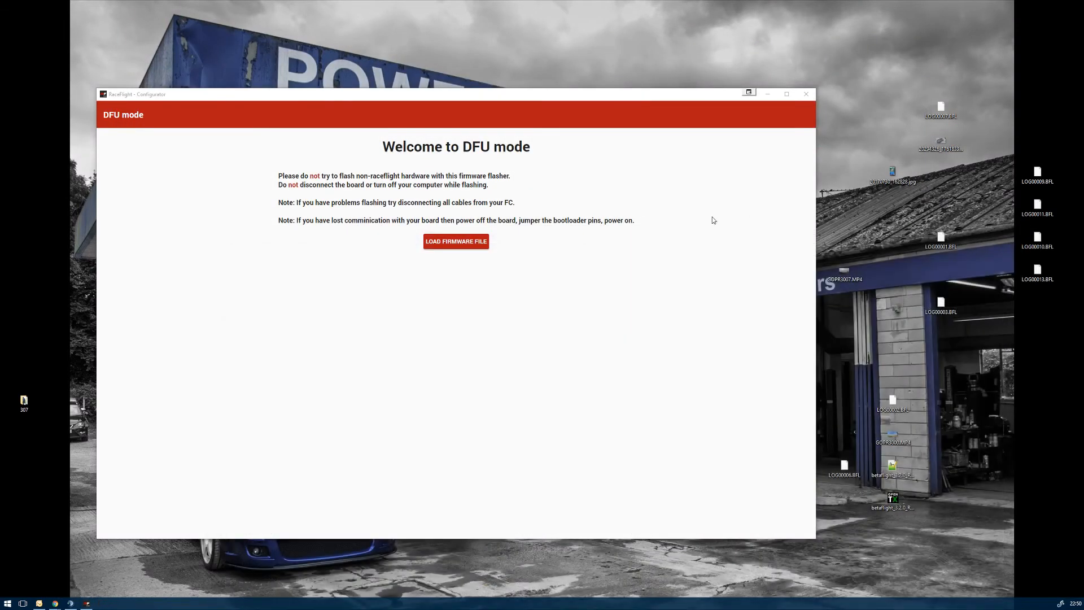
mouse_move(295, 236)
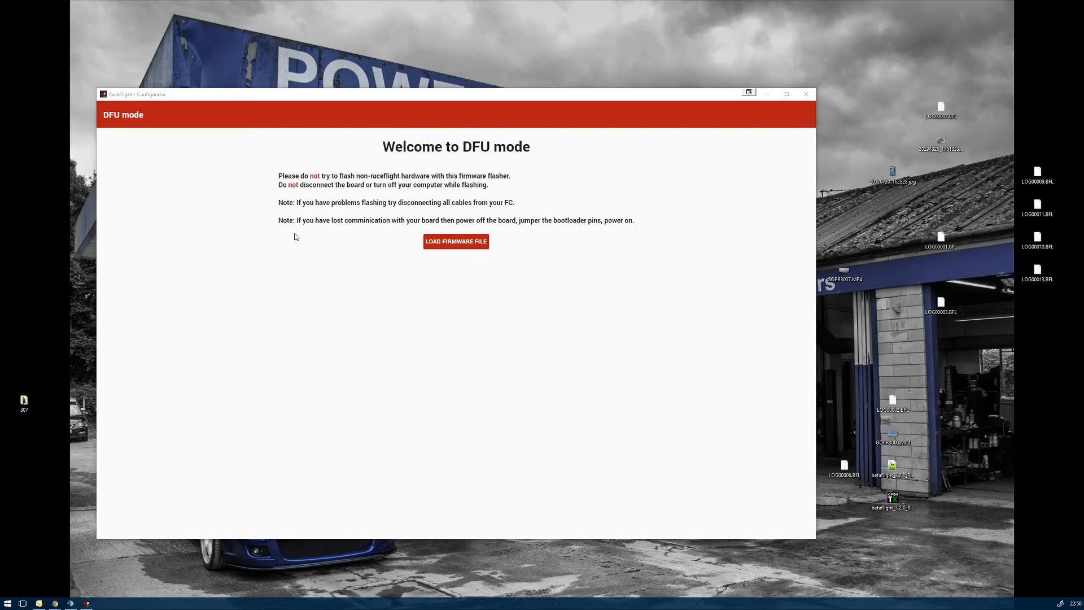
mouse_move(814, 79)
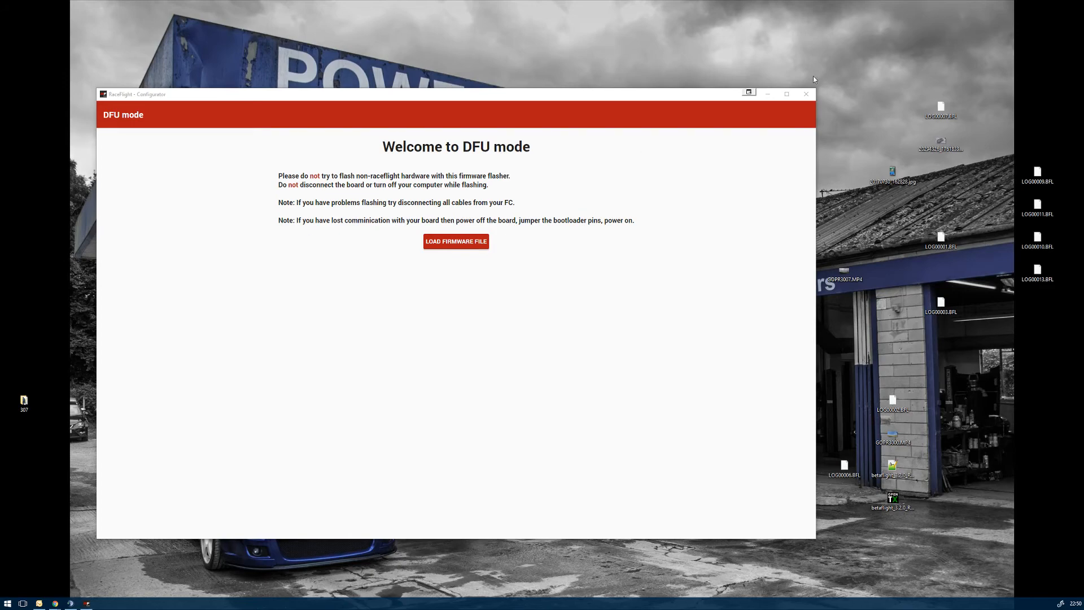
Exit the configurator, leaving the 307 program-files folder showing.
left_click(805, 93)
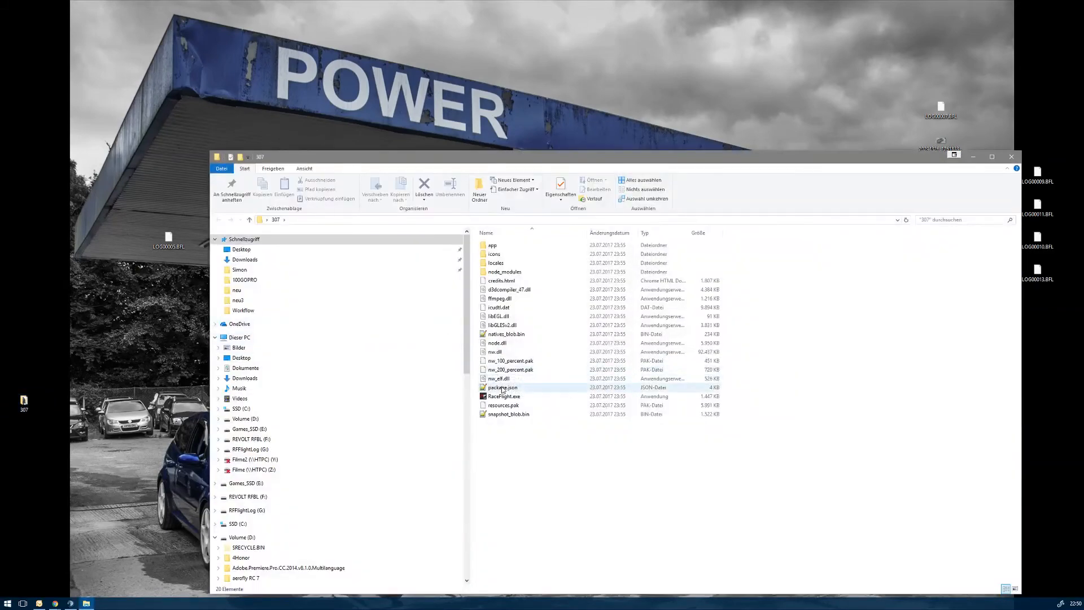
Relaunch RaceFlight.exe and dismiss the Welcome, pilot dialog to reach Setup on FC 0.313.120 BETA.
double_click(503, 396)
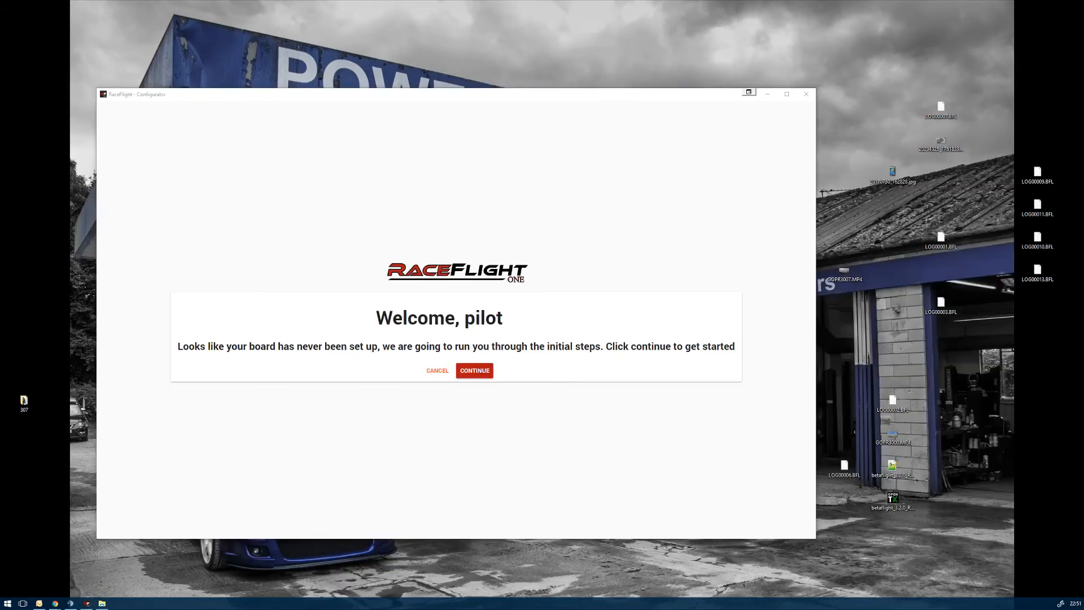
mouse_move(256, 399)
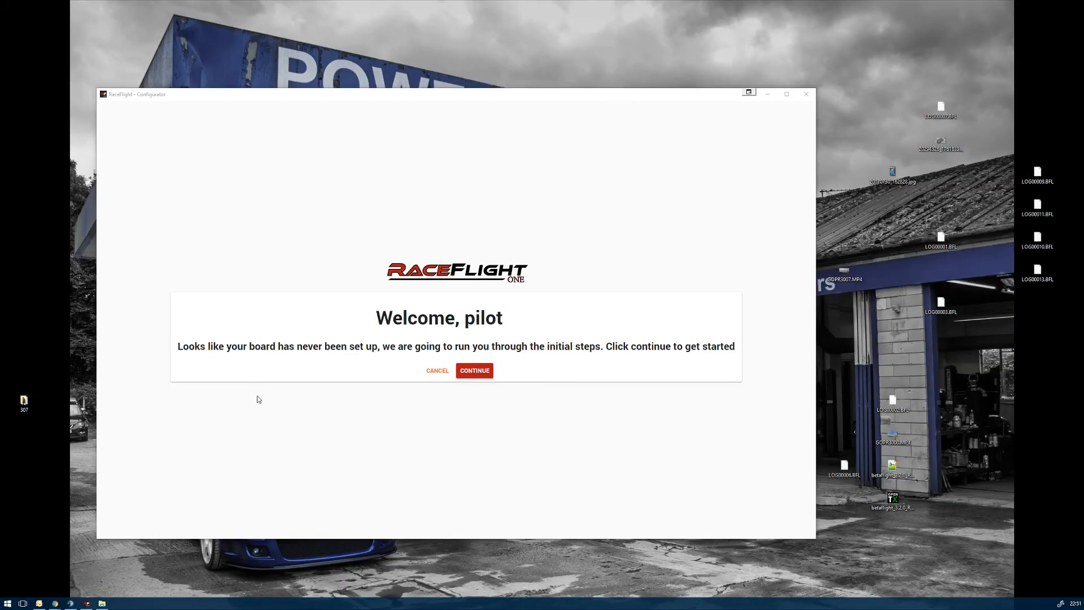
left_click(474, 370)
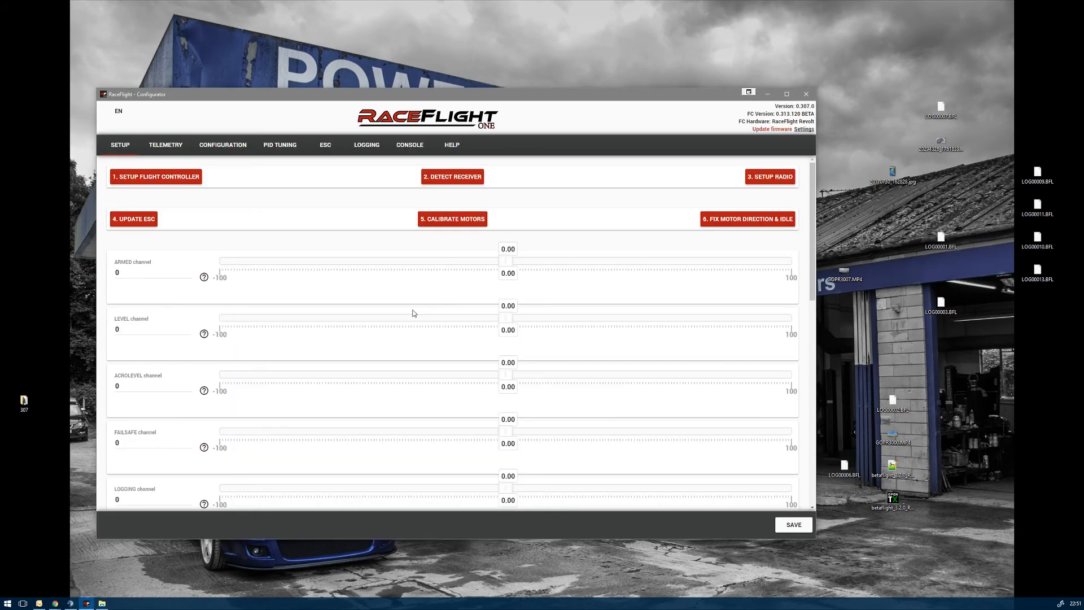
mouse_move(298, 284)
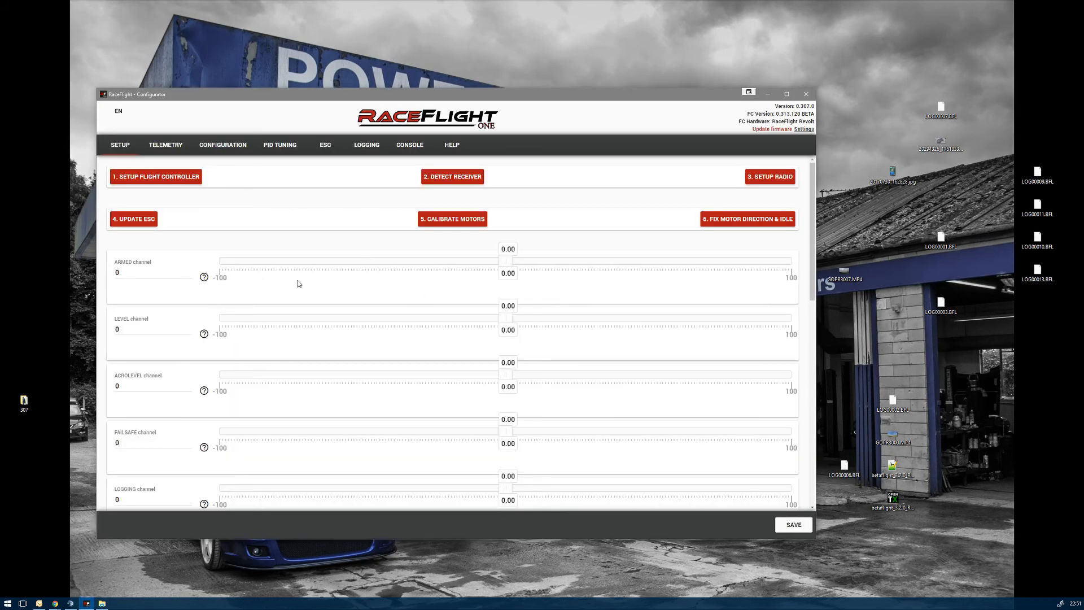